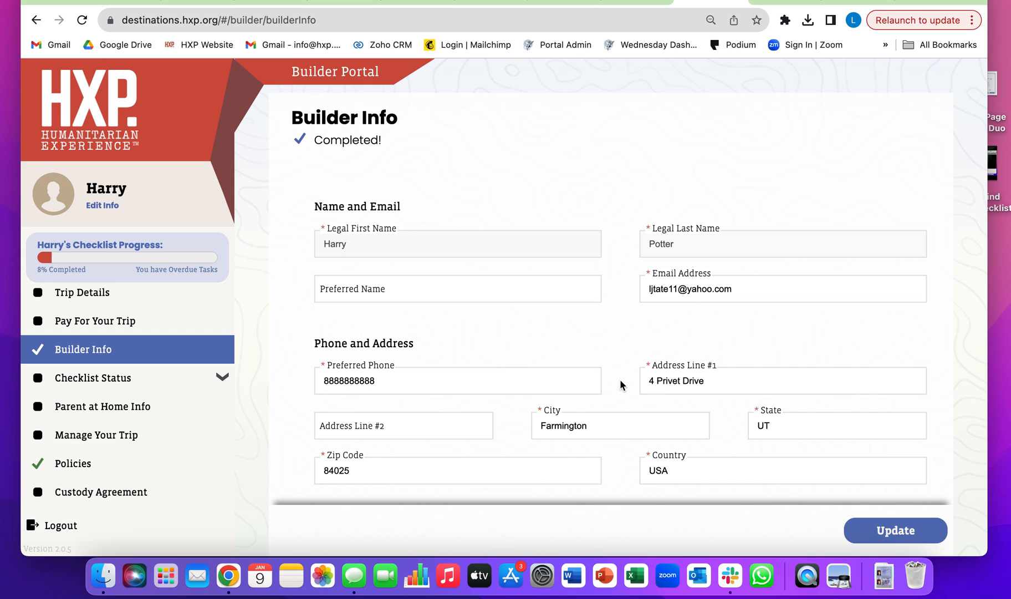
mouse_move(488, 244)
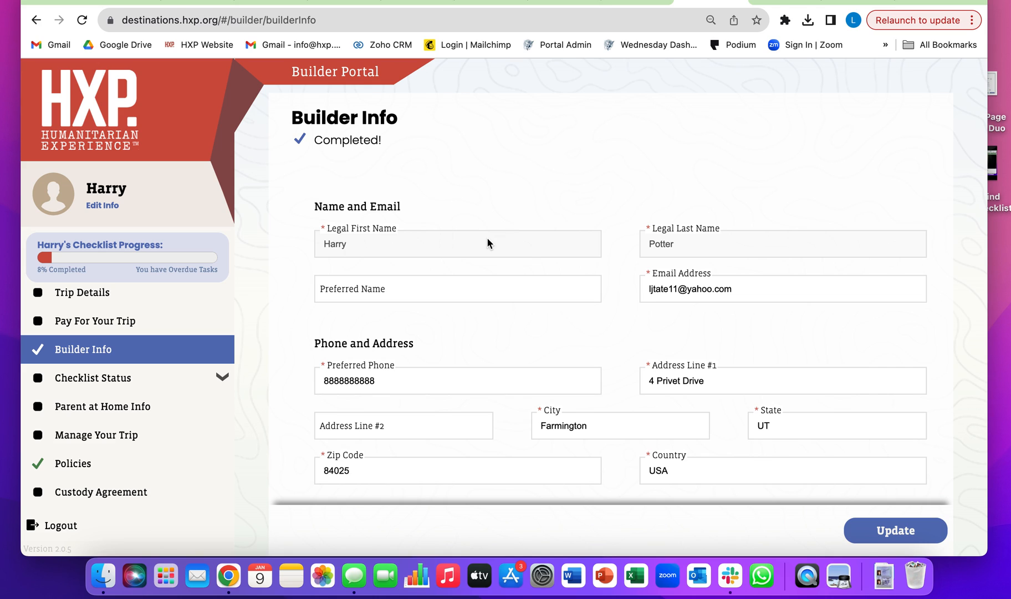
mouse_move(356, 131)
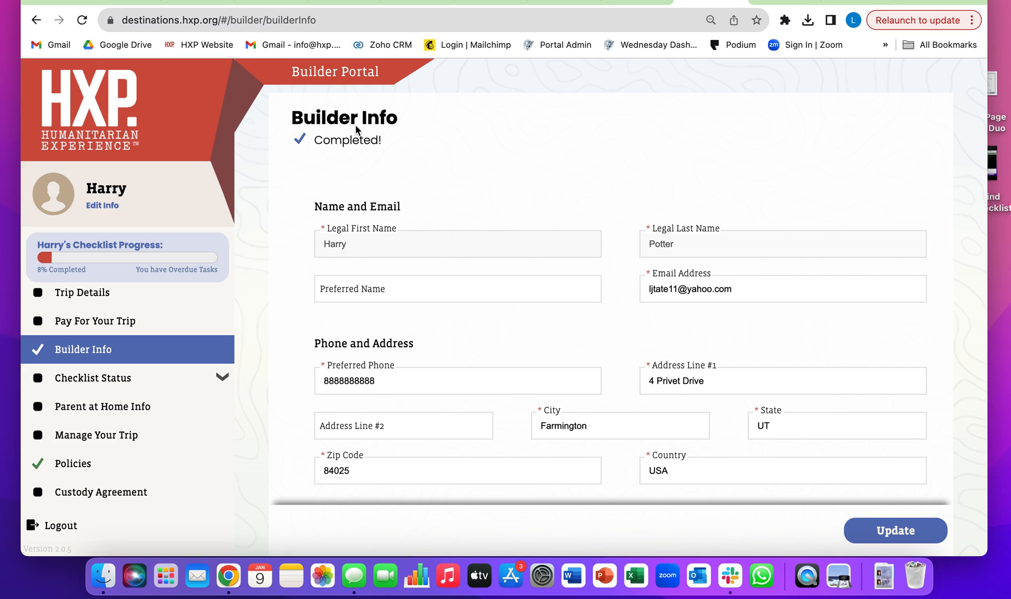
mouse_move(217, 169)
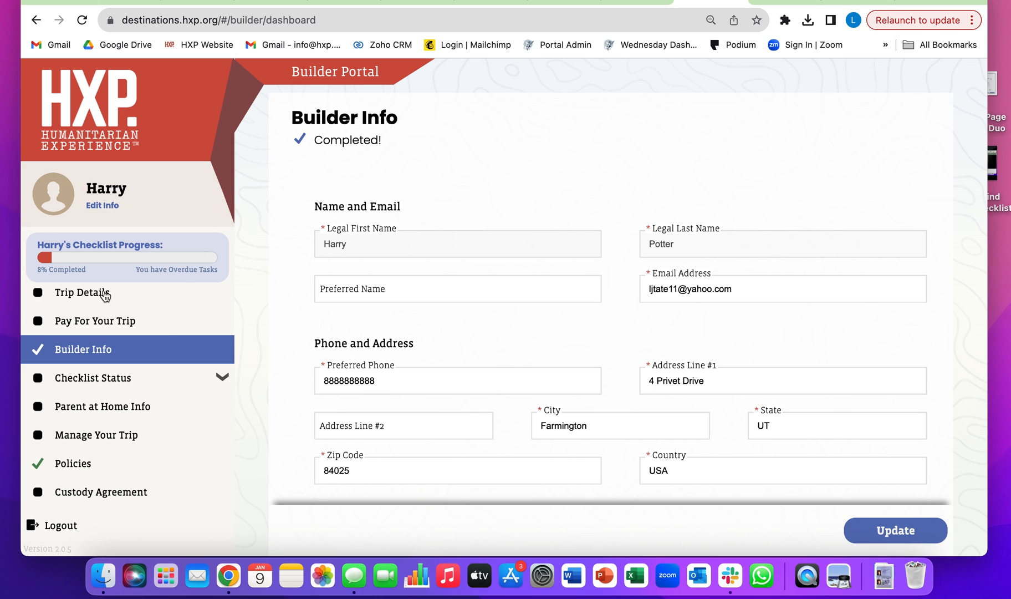
Step: Show the Belize Cayo 2 trip details and expand Checklist Status to list Passport and packets
click(82, 292)
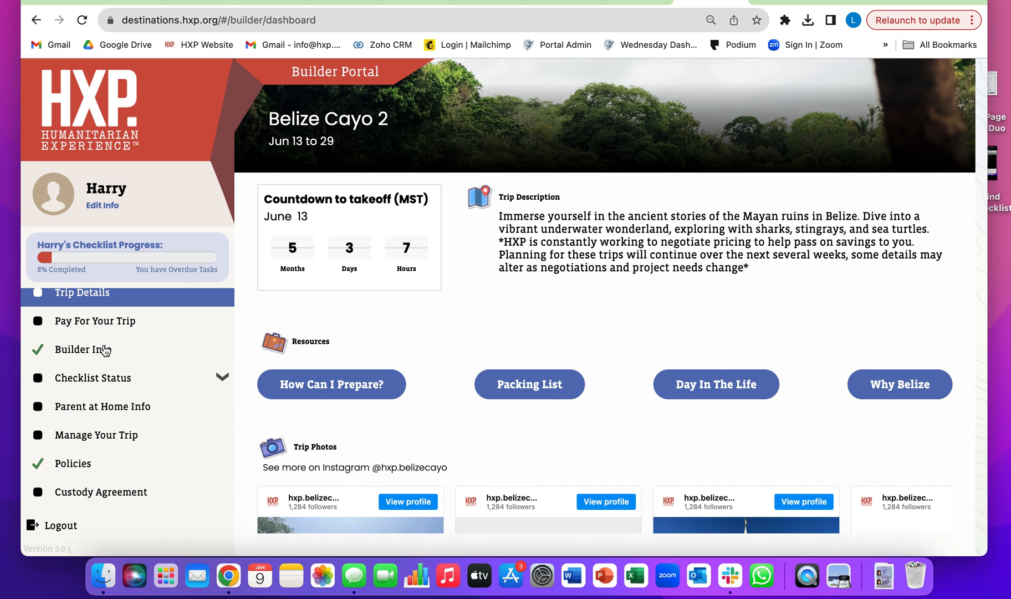
mouse_move(201, 376)
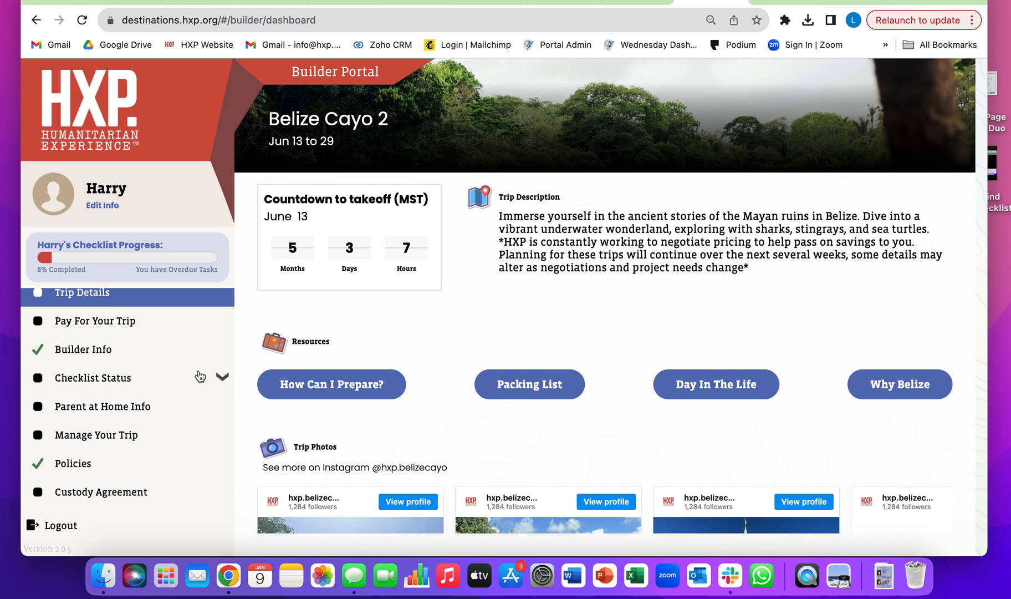
mouse_move(224, 389)
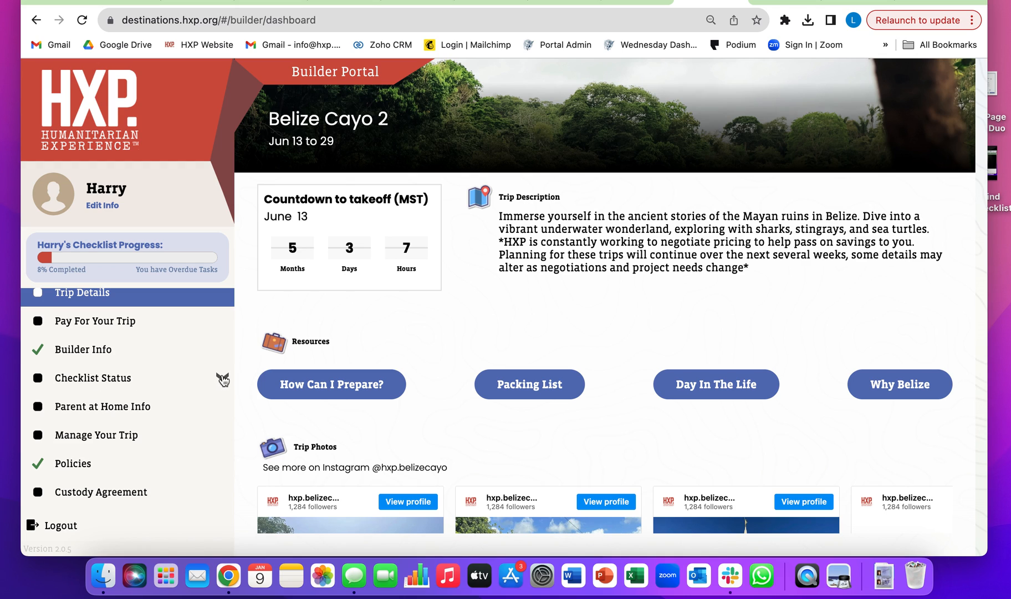
click(92, 378)
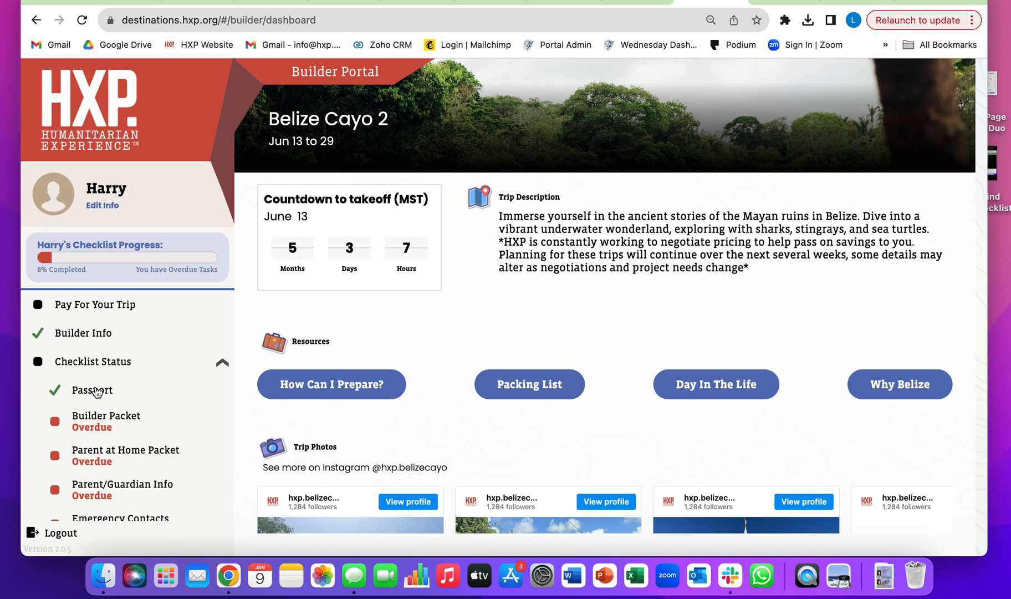
Step: View Harry James Potter's Passport form with passport number, expiration and issue dates
click(91, 390)
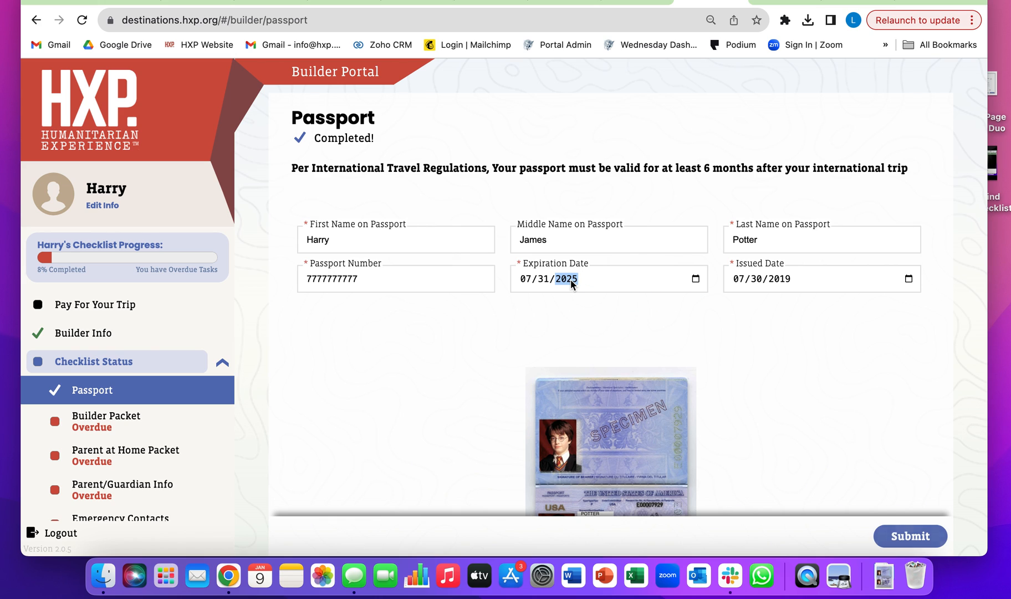
scroll(down, 3)
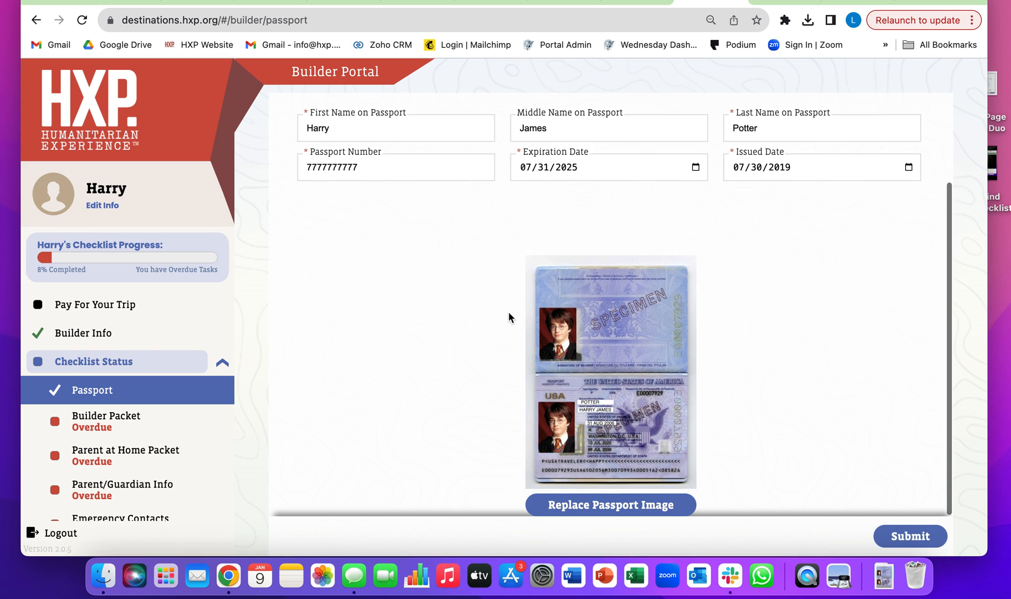
mouse_move(596, 429)
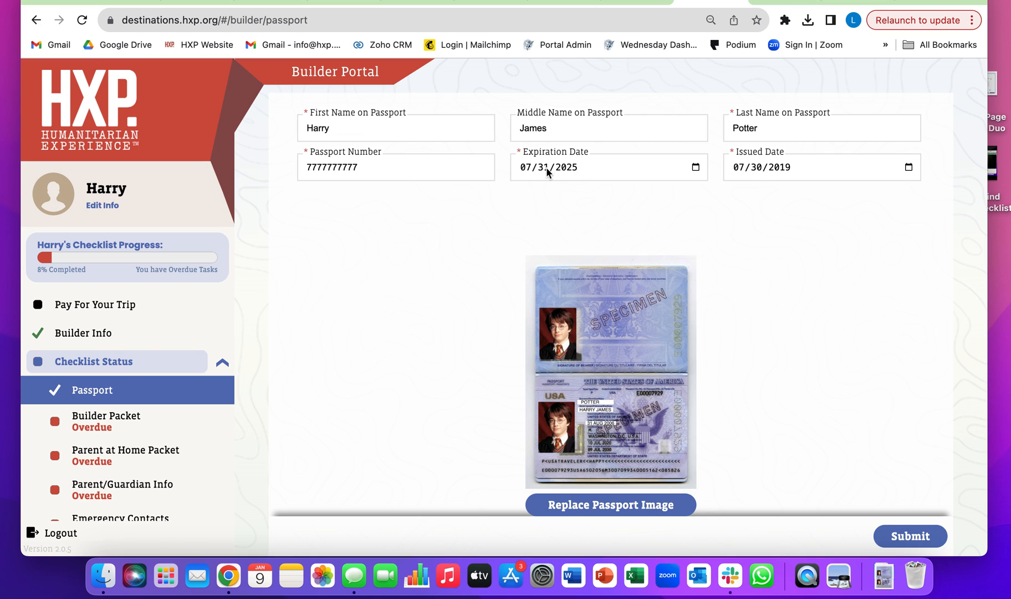
mouse_move(593, 429)
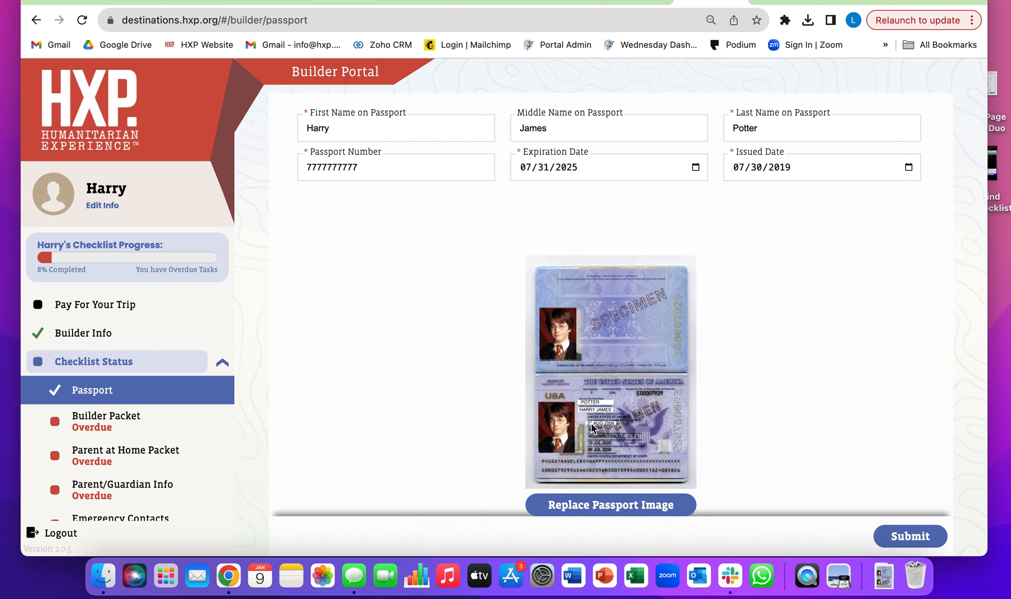
mouse_move(619, 423)
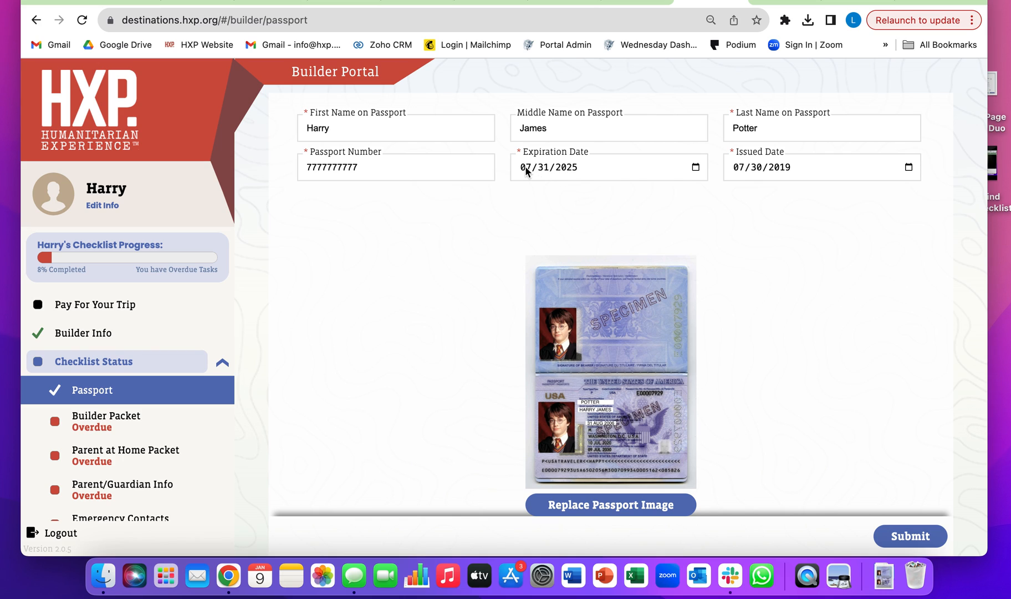
mouse_move(550, 160)
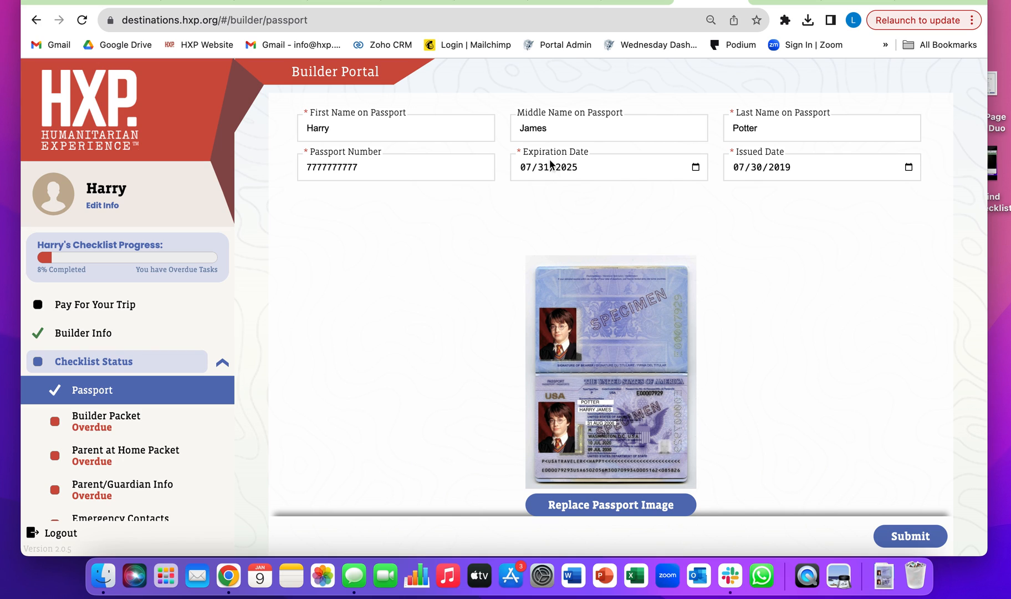
mouse_move(554, 207)
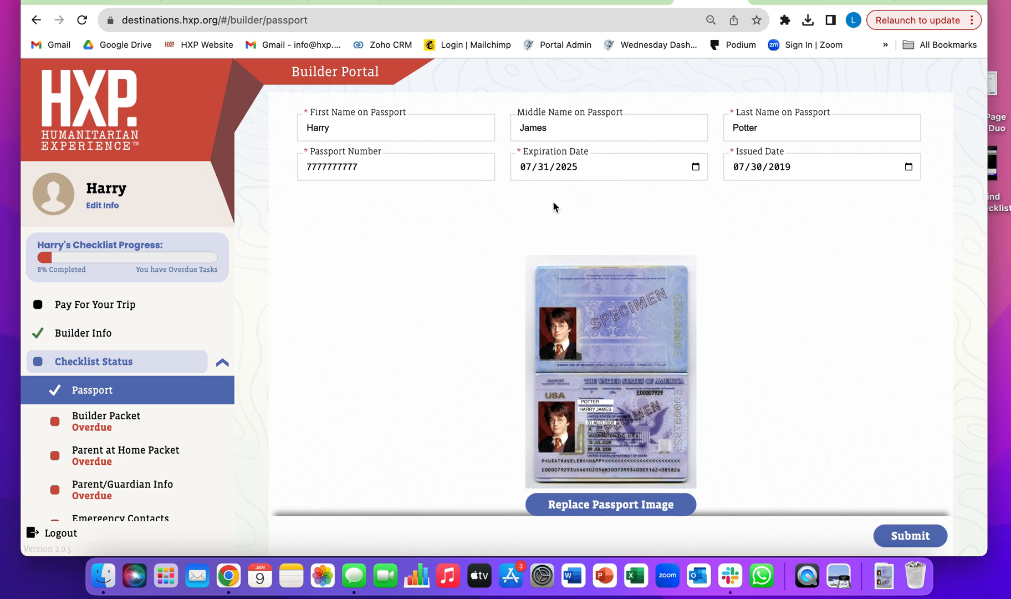
mouse_move(580, 177)
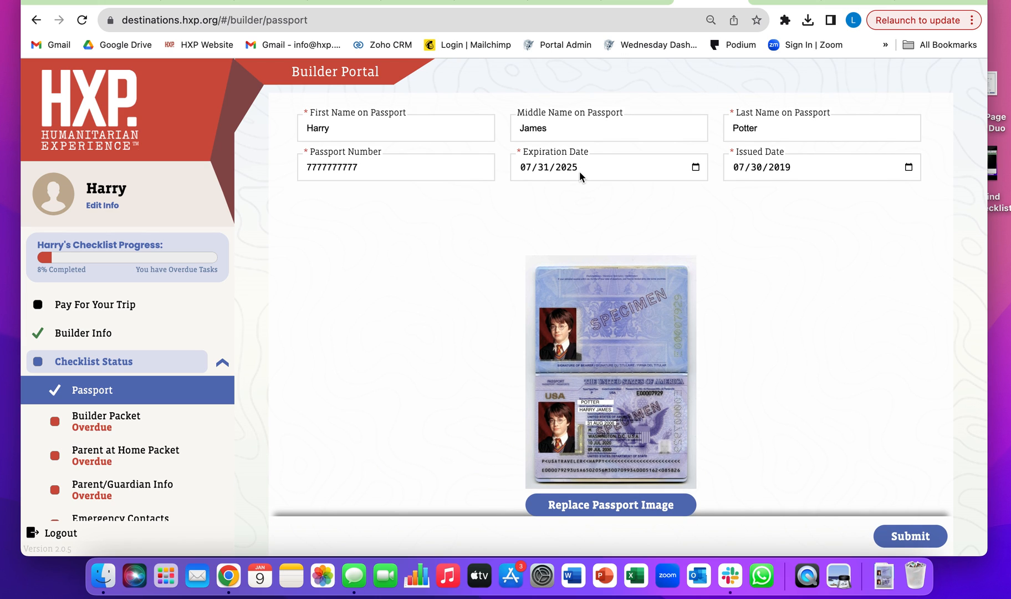
mouse_move(609, 504)
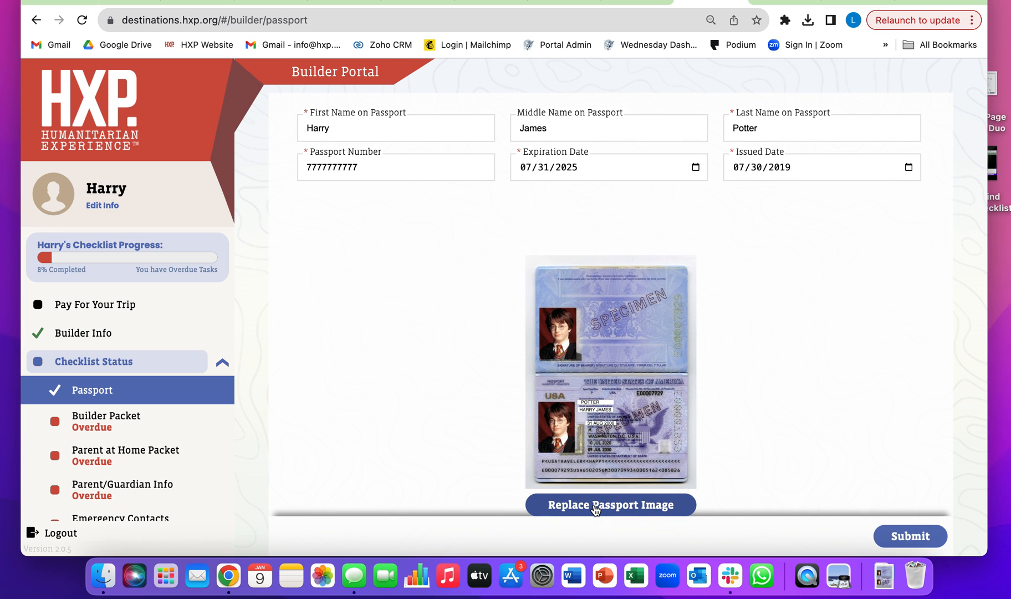
Step: Replace the passport image with HP Passport.JPG from Downloads
click(610, 505)
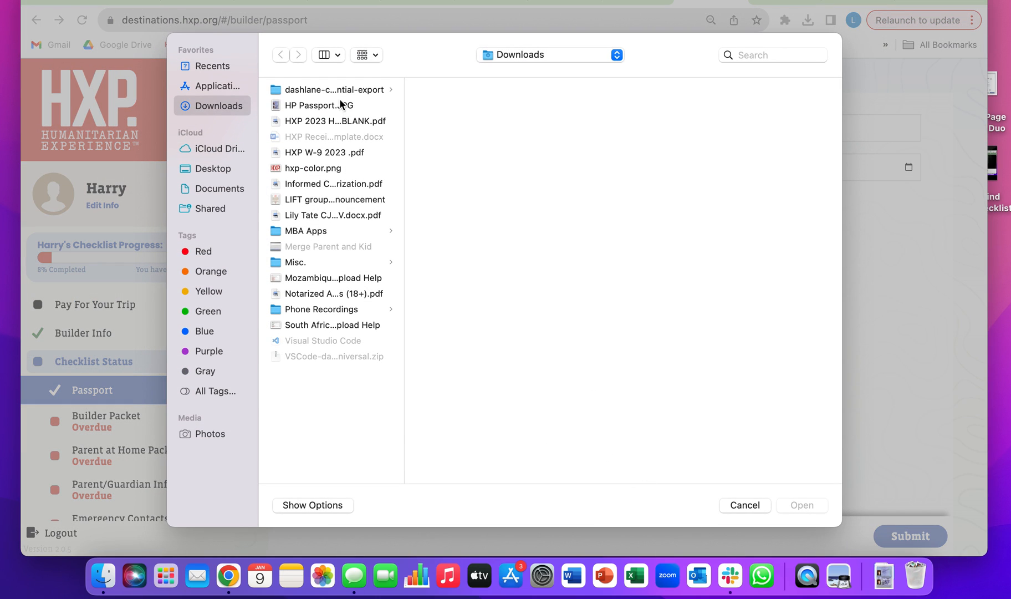
click(320, 106)
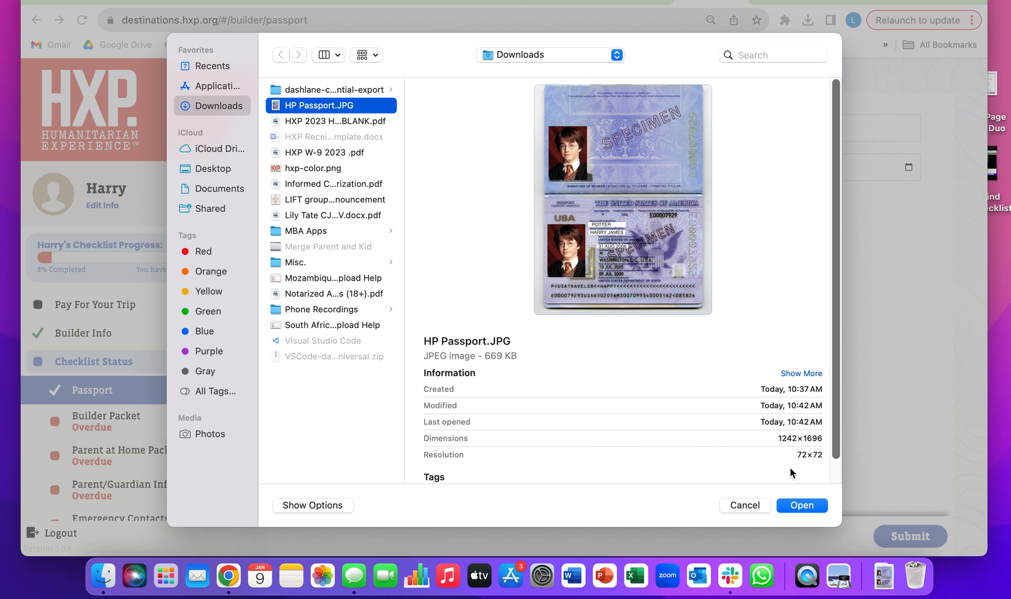
click(801, 505)
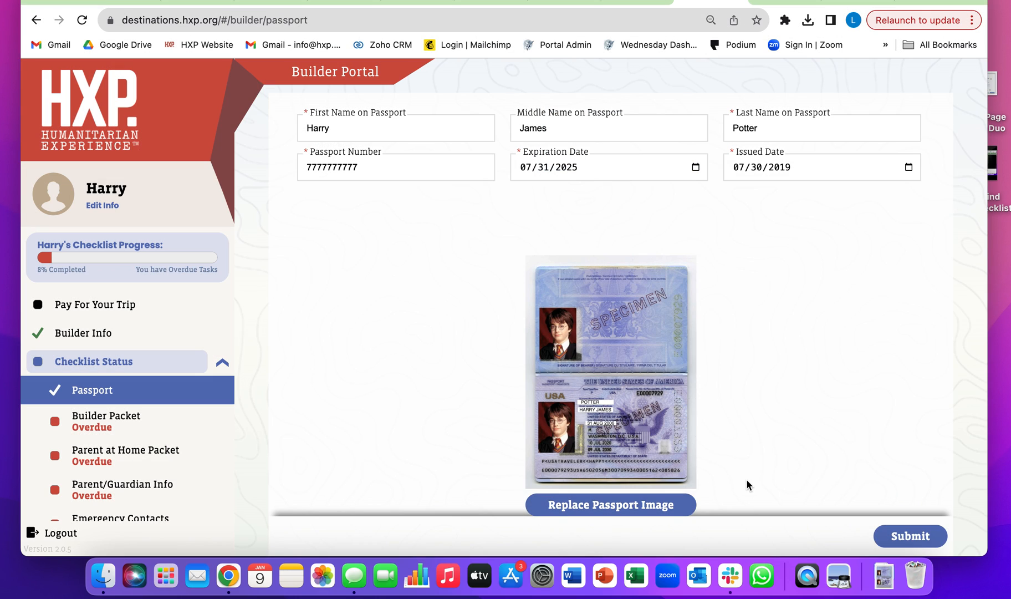
Step: Submit the Passport form and close the 'Passport submitted!' confirmation
click(909, 536)
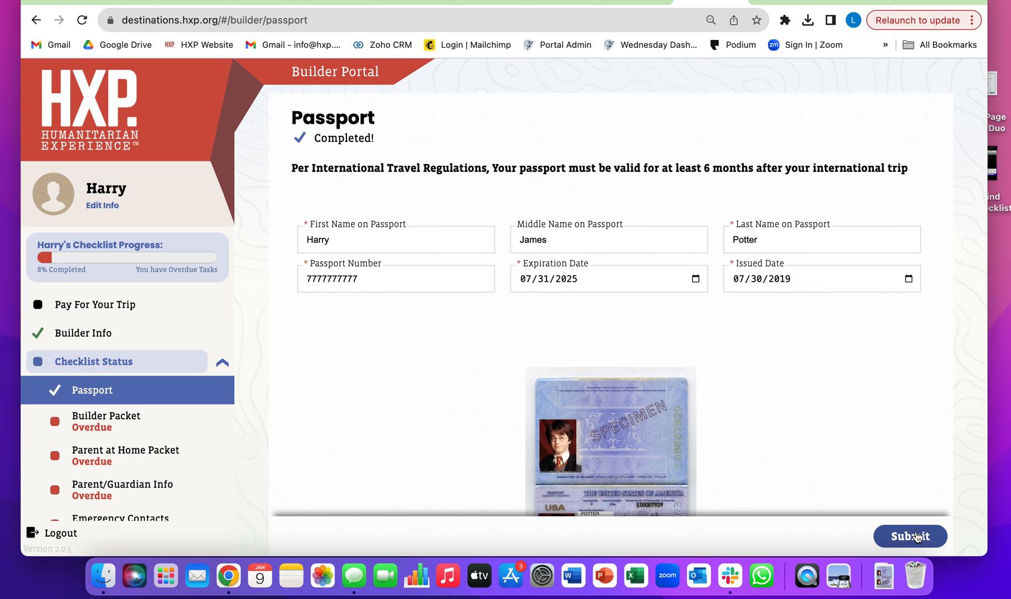
click(910, 536)
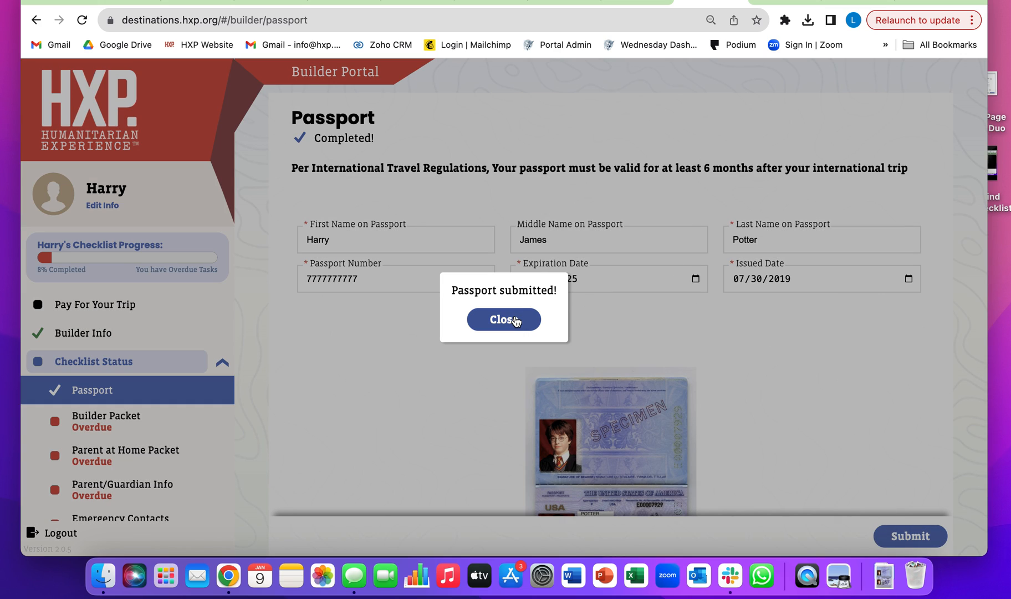
click(503, 319)
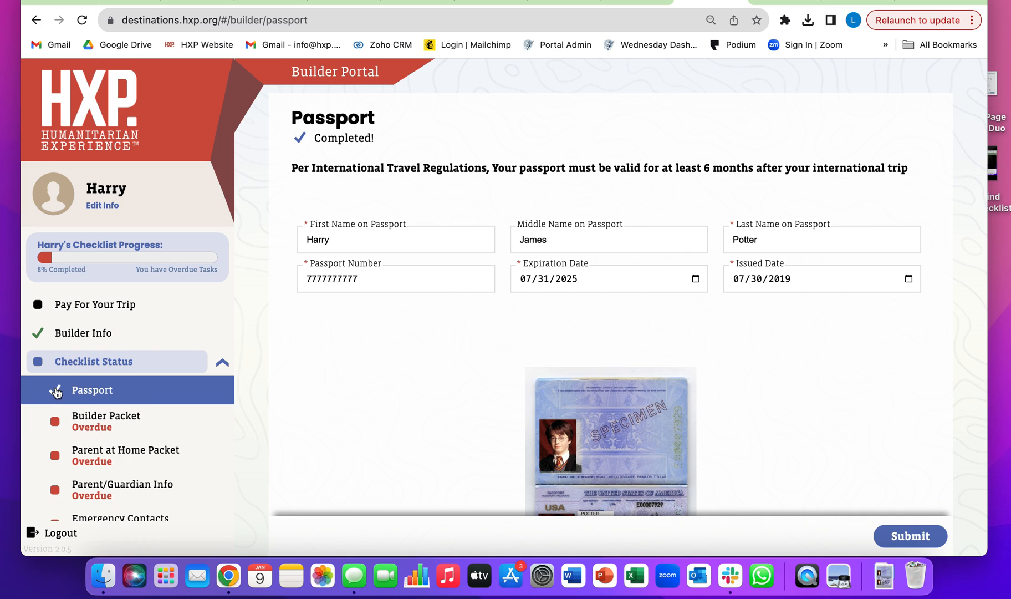
scroll(down, 3)
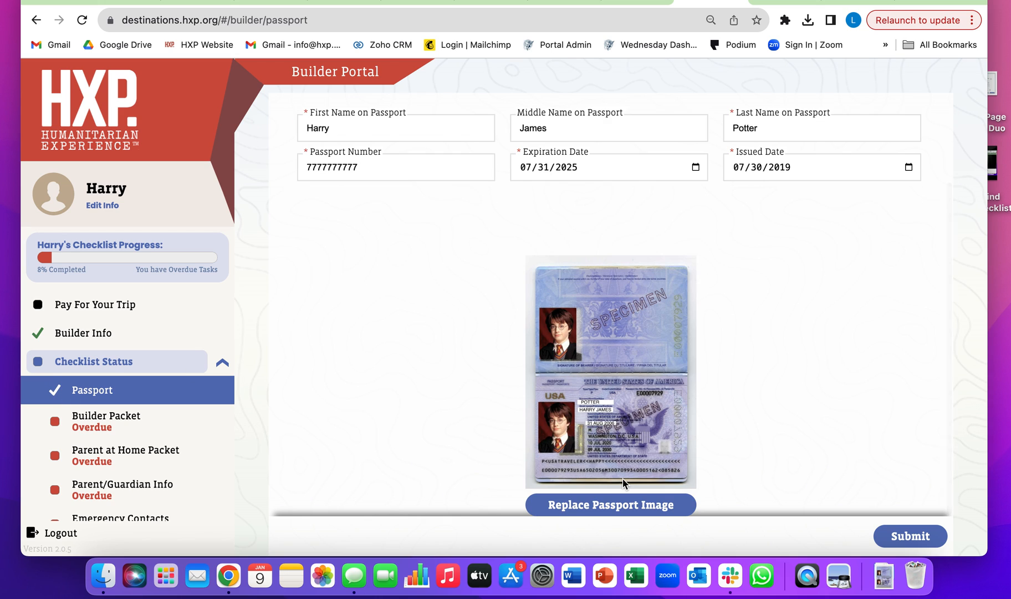
mouse_move(701, 205)
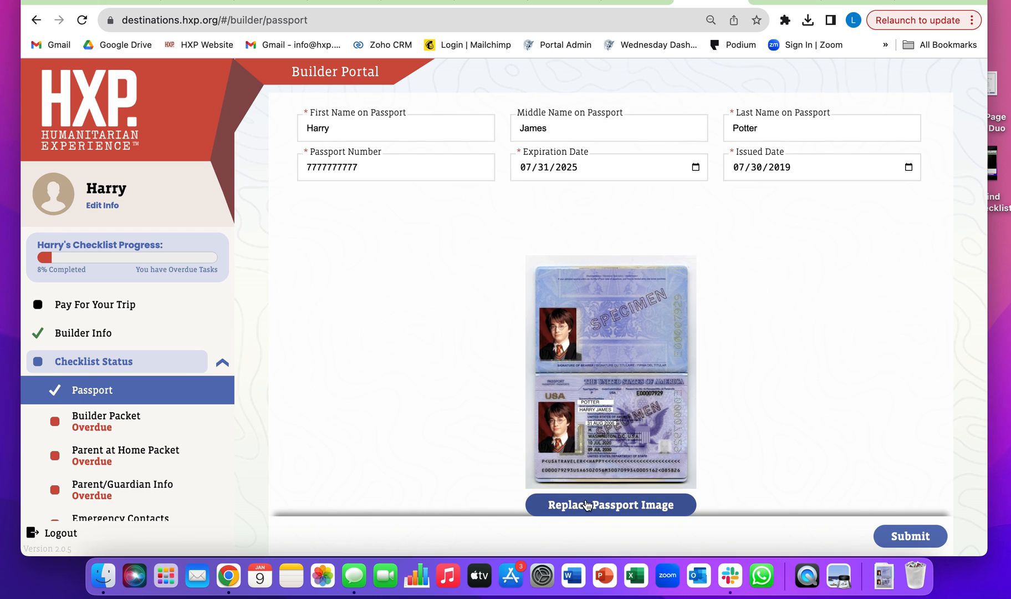
mouse_move(777, 360)
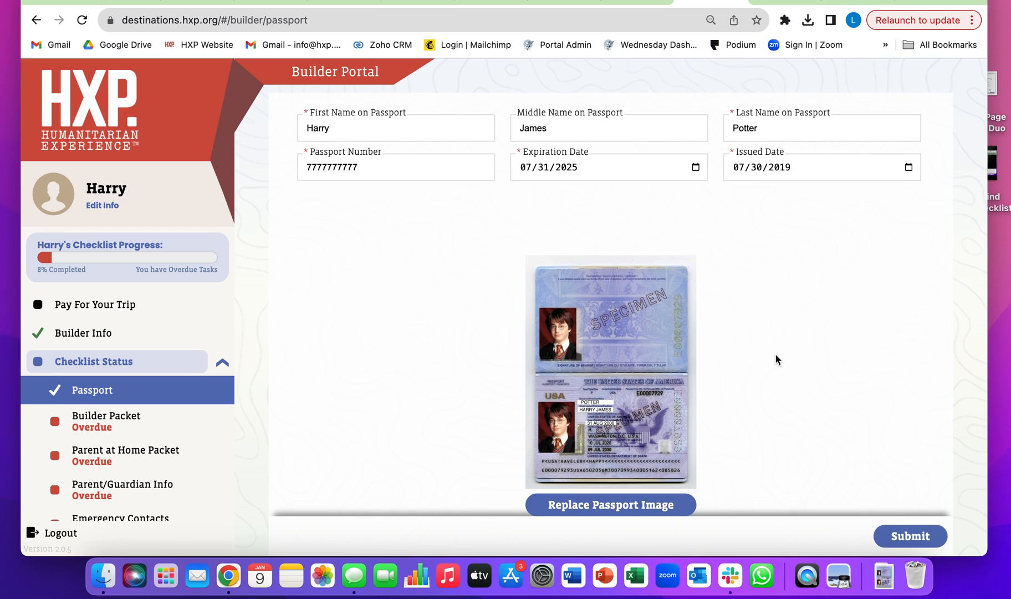